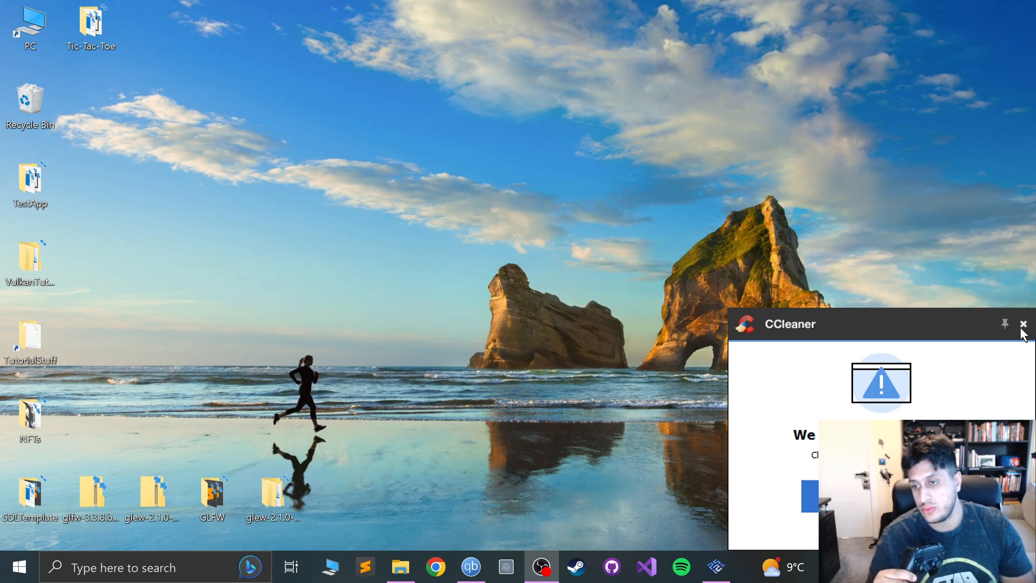
# Dismiss the CCleaner notification to leave a clear Windows 10 desktop.
pyautogui.click(1023, 324)
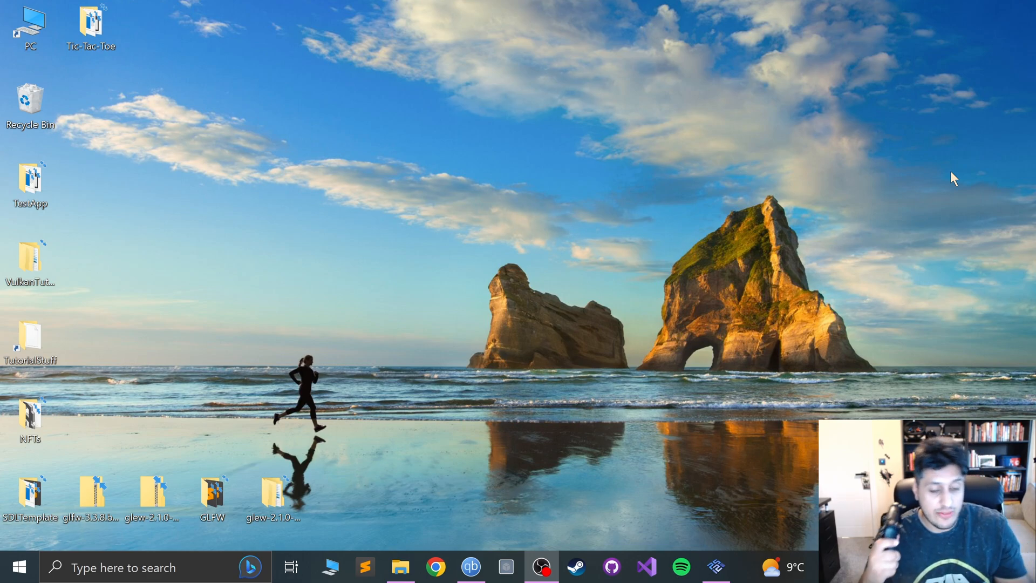
pyautogui.moveTo(264, 477)
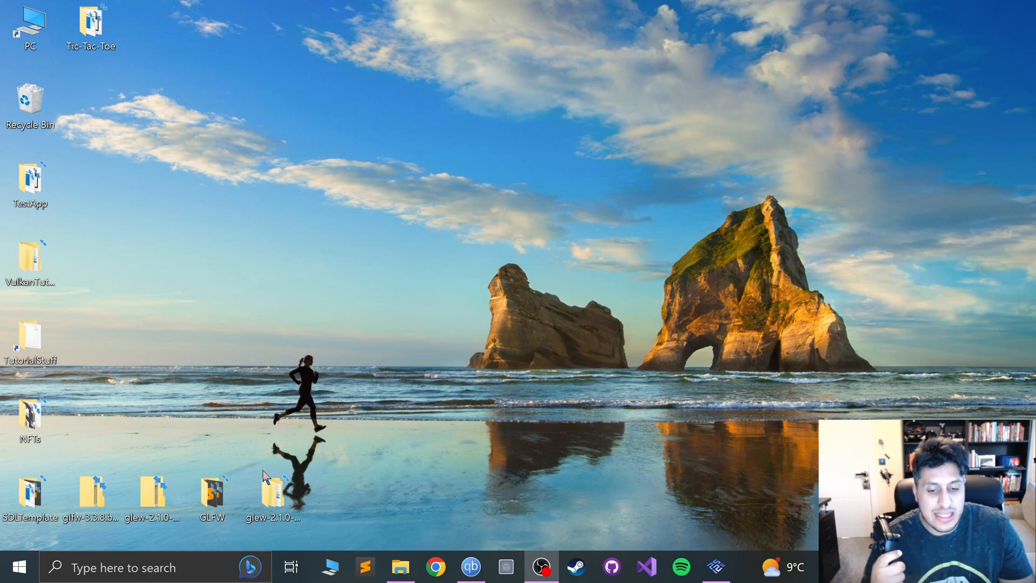
pyautogui.moveTo(337, 532)
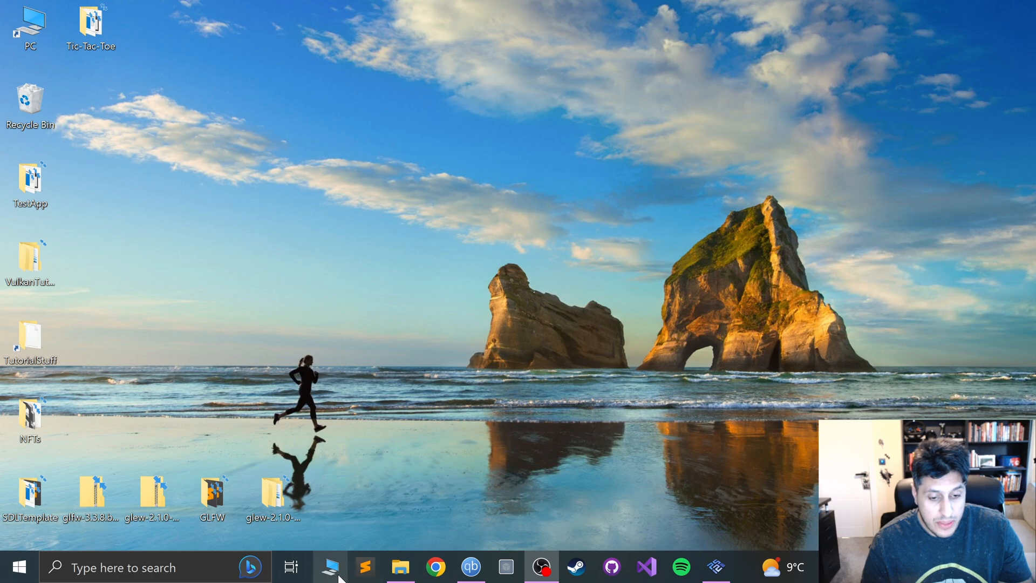
# Search 'blue', reach Bluetooth & other devices and start adding a new device.
pyautogui.click(19, 566)
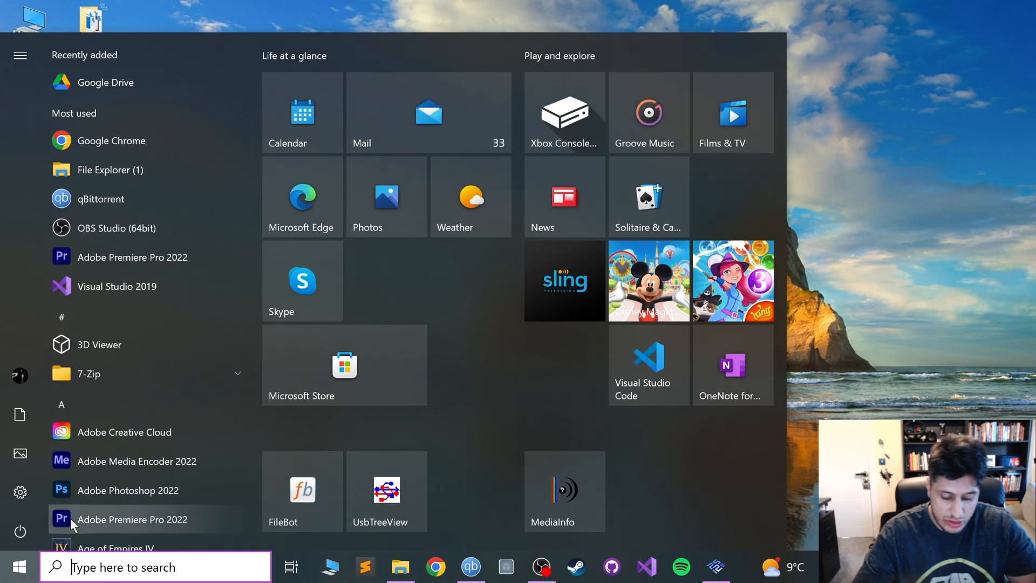
pyautogui.write('blue')
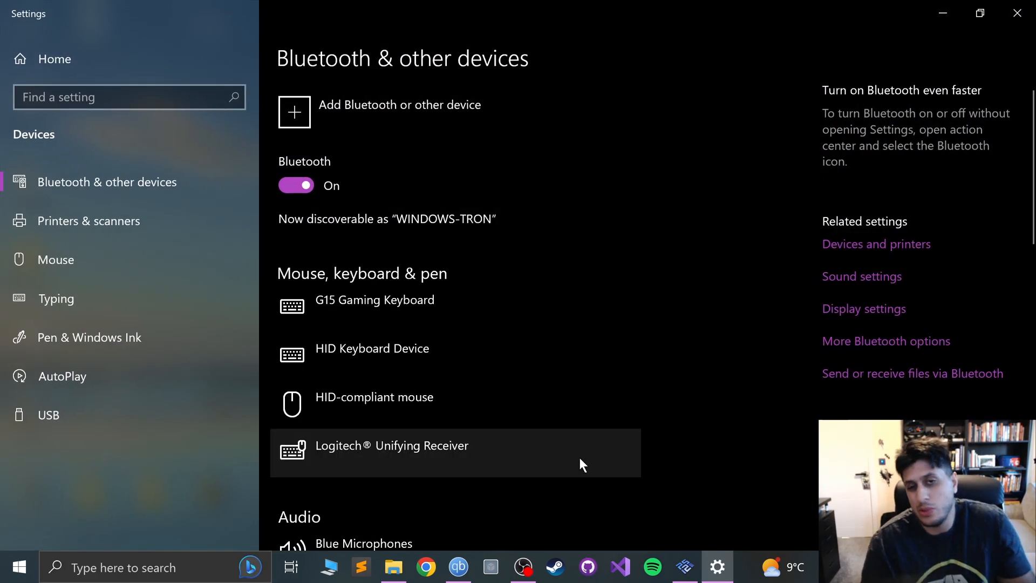
pyautogui.moveTo(514, 414)
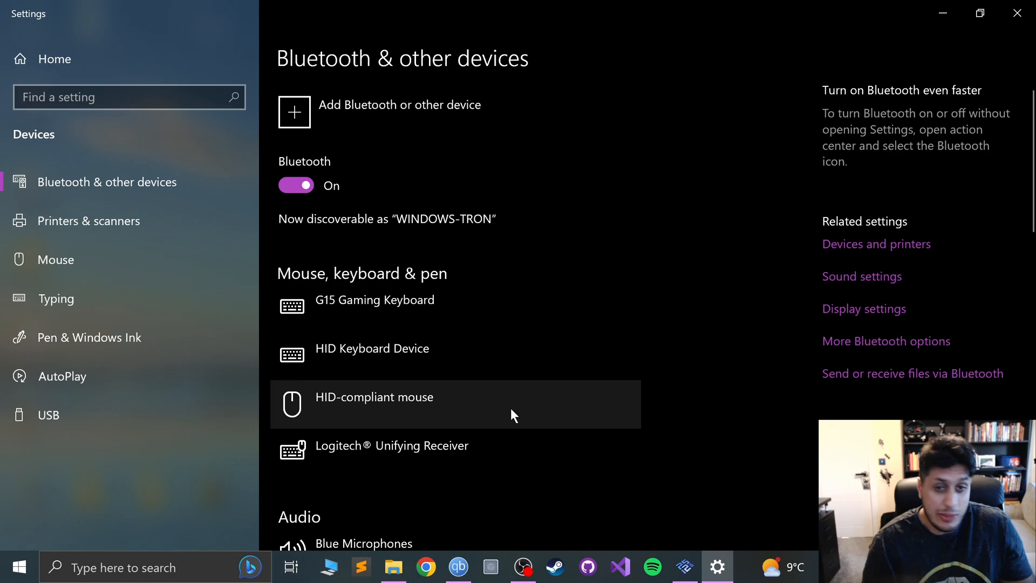
pyautogui.click(294, 111)
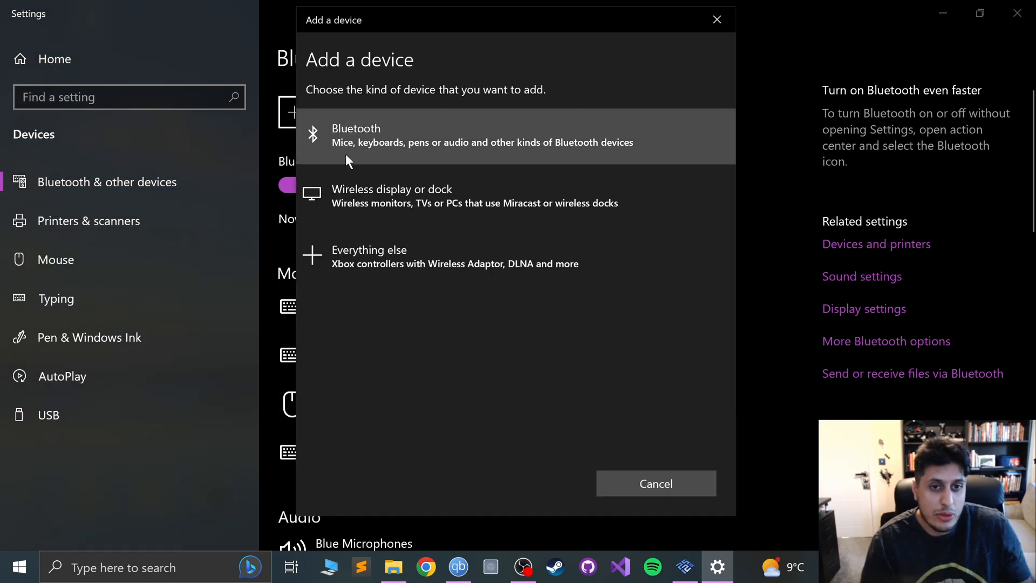
pyautogui.moveTo(357, 149)
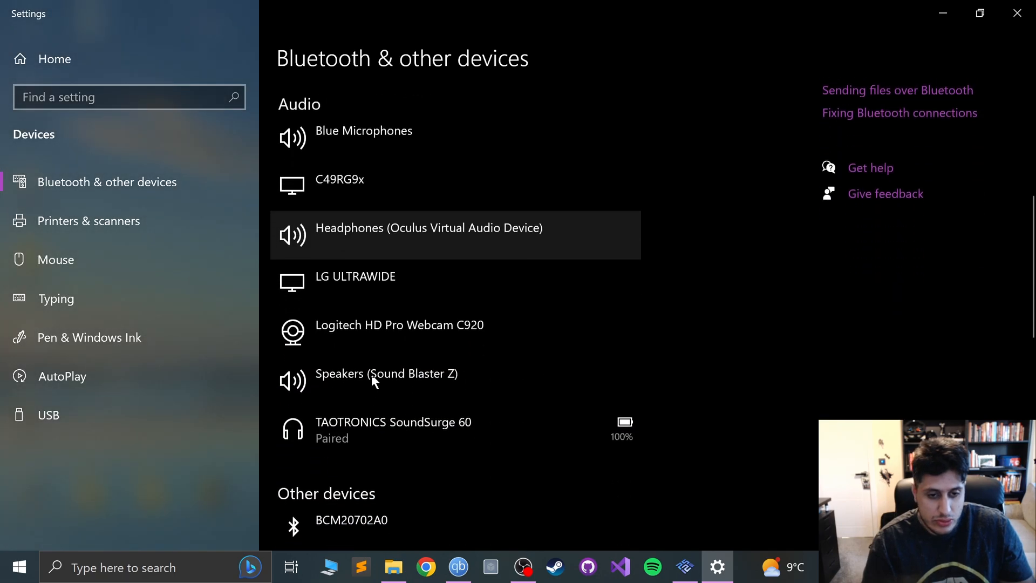
pyautogui.scroll(3)
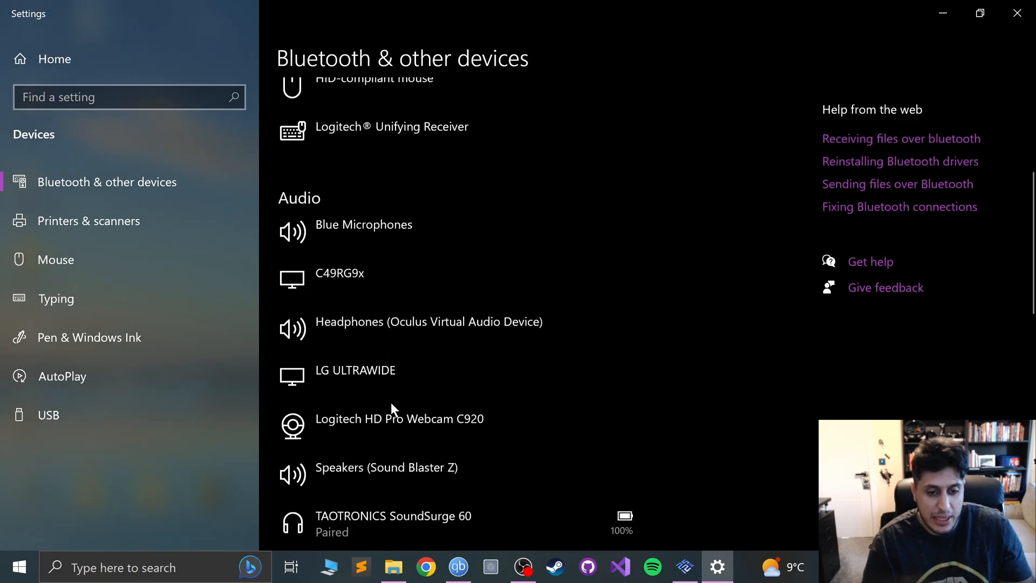
pyautogui.click(311, 116)
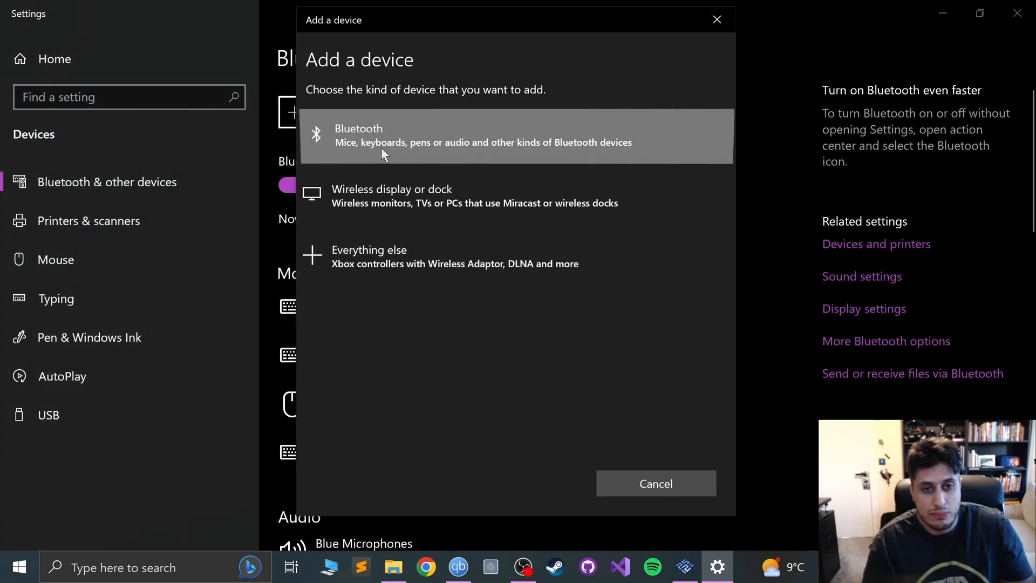
pyautogui.click(384, 137)
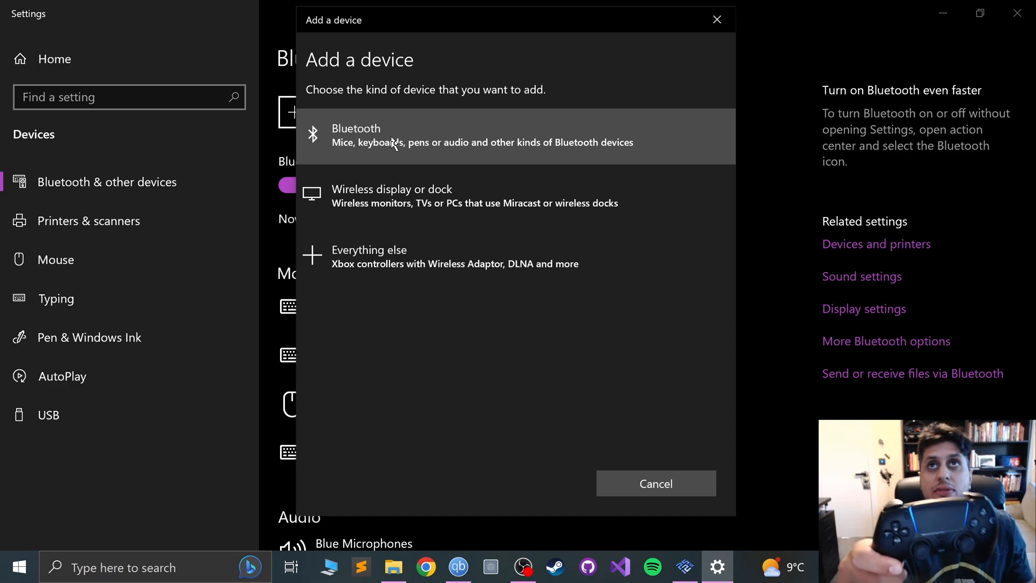
# Scan for Bluetooth devices and connect the DualSense Wireless Controller.
pyautogui.click(463, 136)
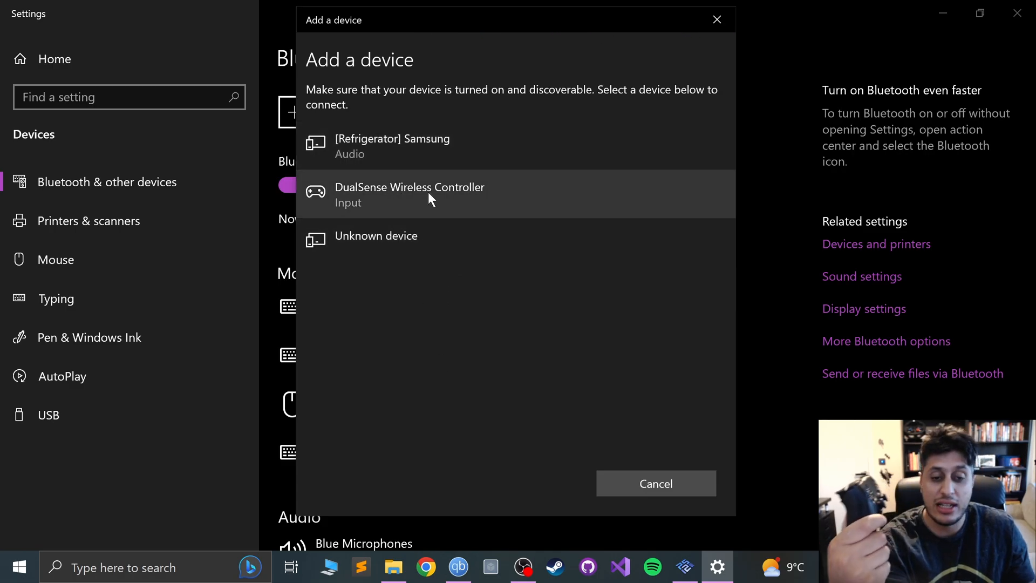
pyautogui.click(656, 484)
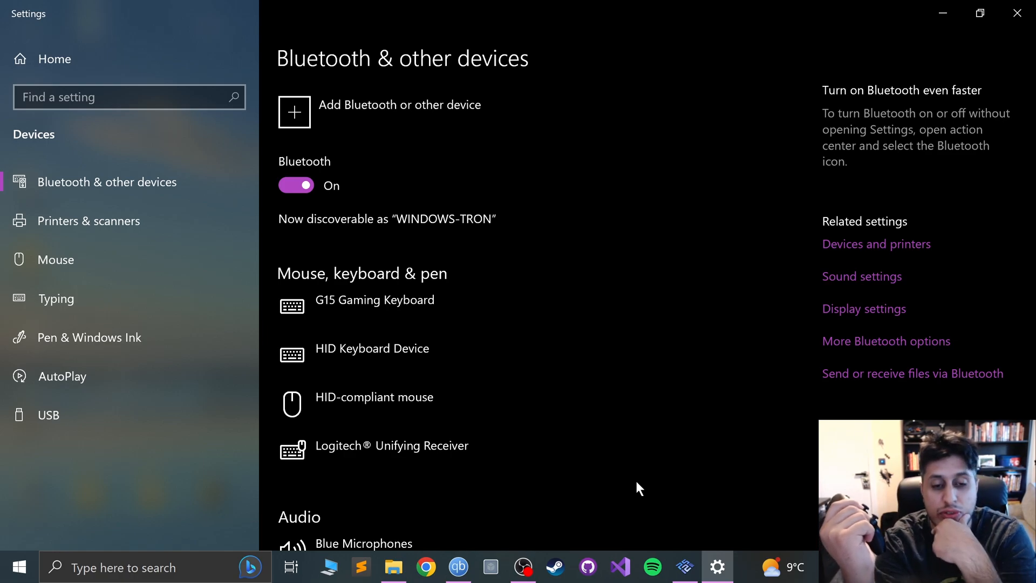
pyautogui.moveTo(814, 284)
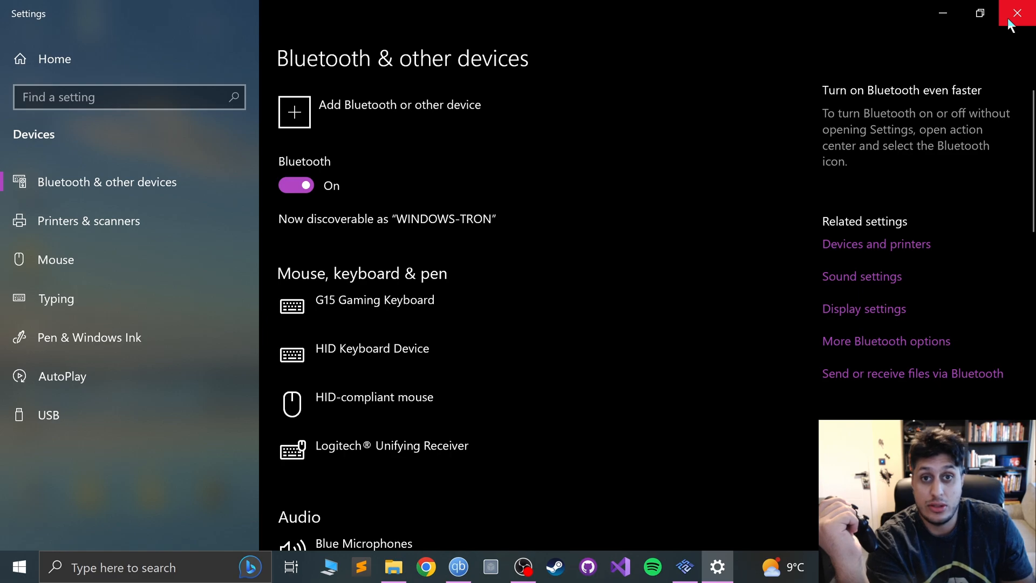
# Close the Settings window to return to the desktop.
pyautogui.click(1016, 13)
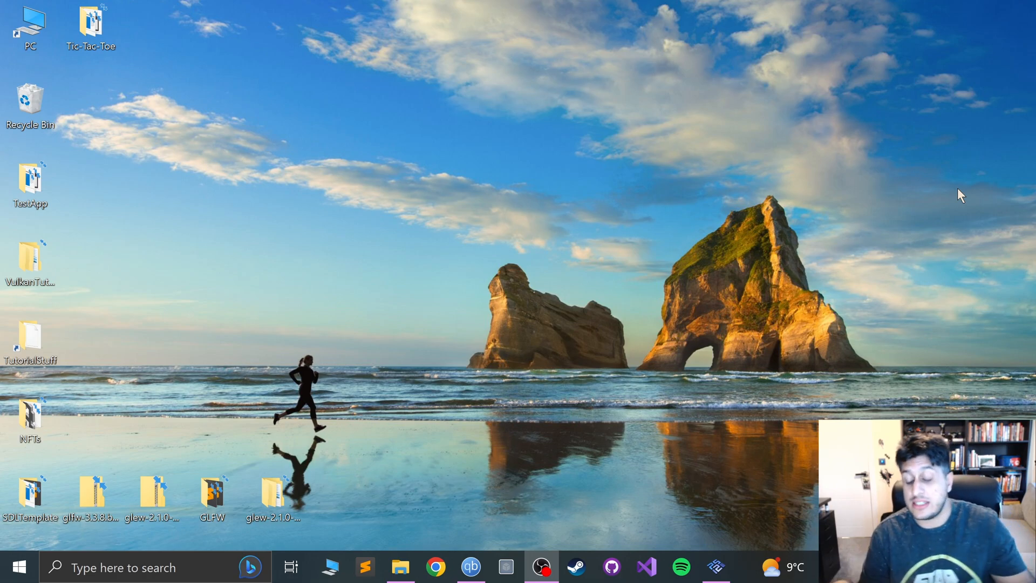
pyautogui.moveTo(967, 206)
pyautogui.write('blue')
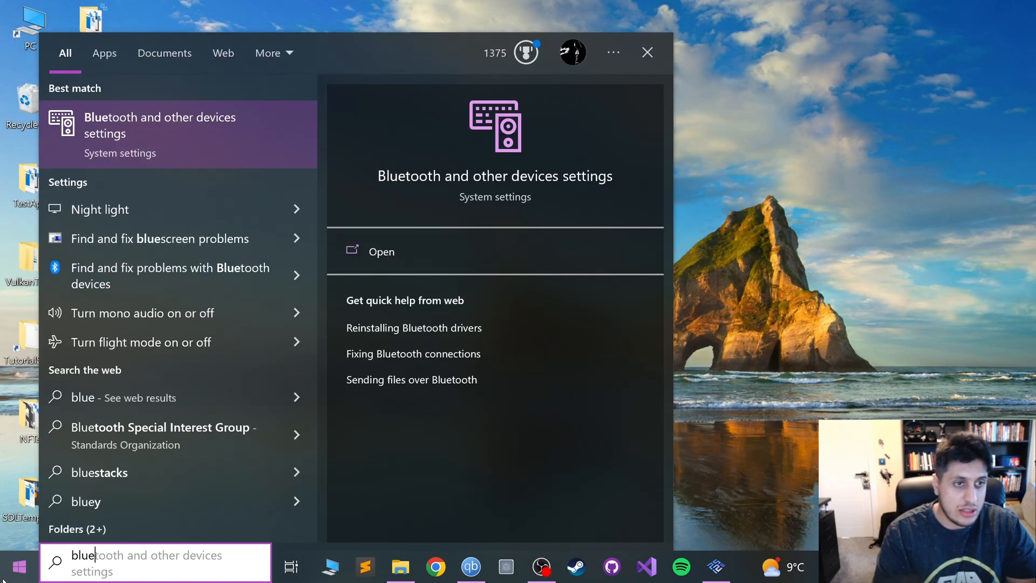
# Search 'game', reach Game Controllers and view the Wireless Controller's Test properties.
pyautogui.write('game')
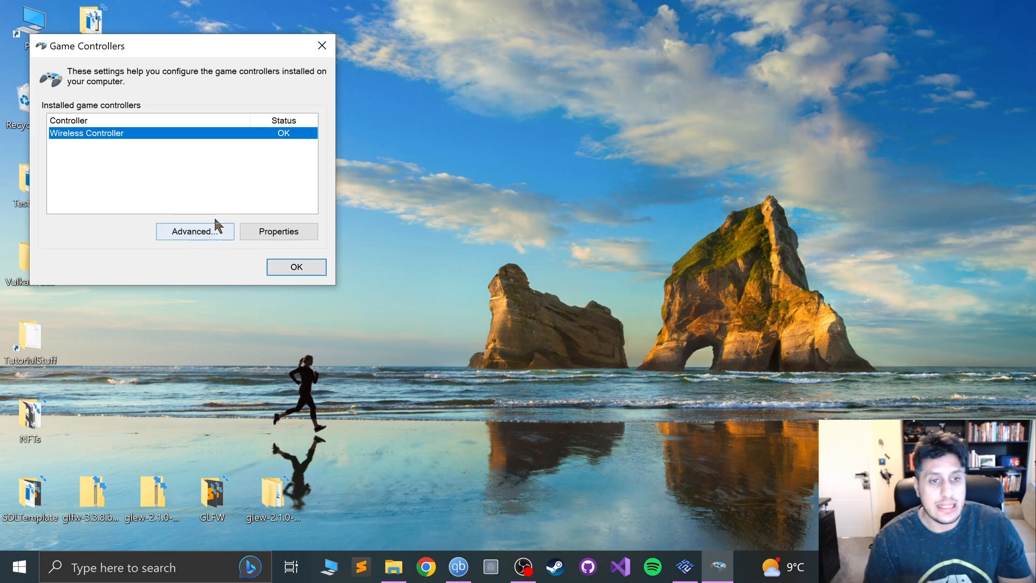
pyautogui.moveTo(231, 303)
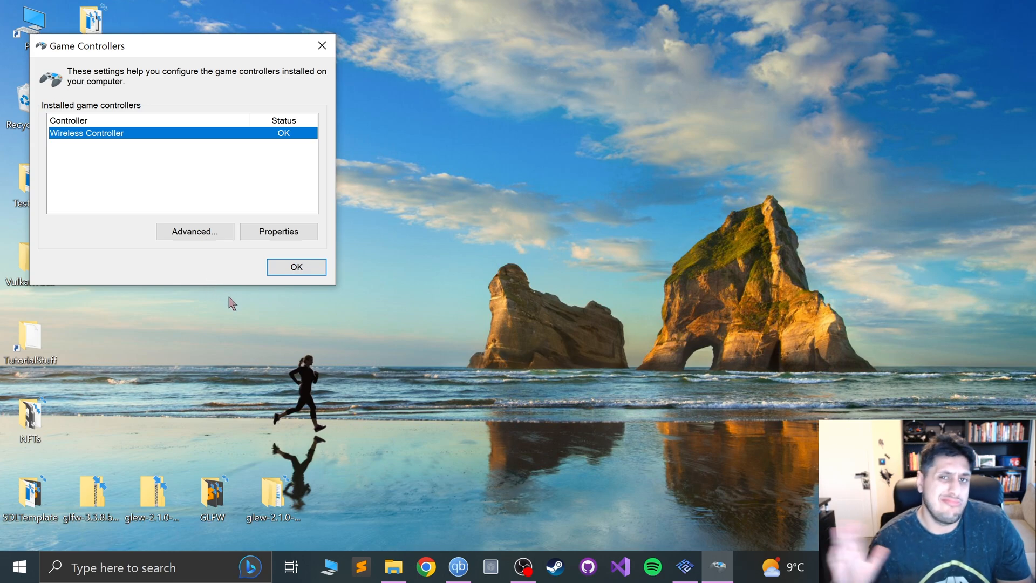
pyautogui.click(278, 231)
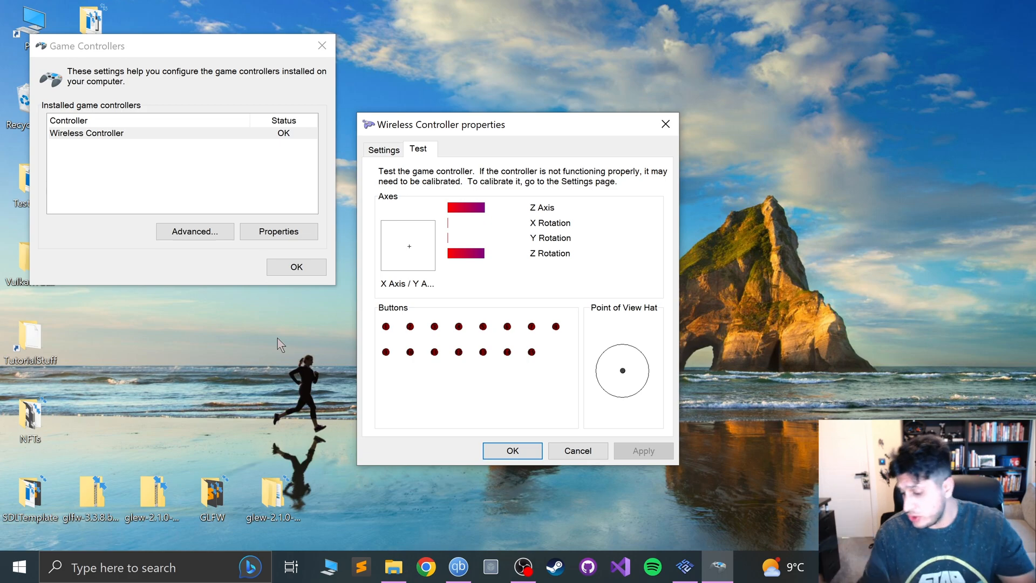
pyautogui.moveTo(661, 220)
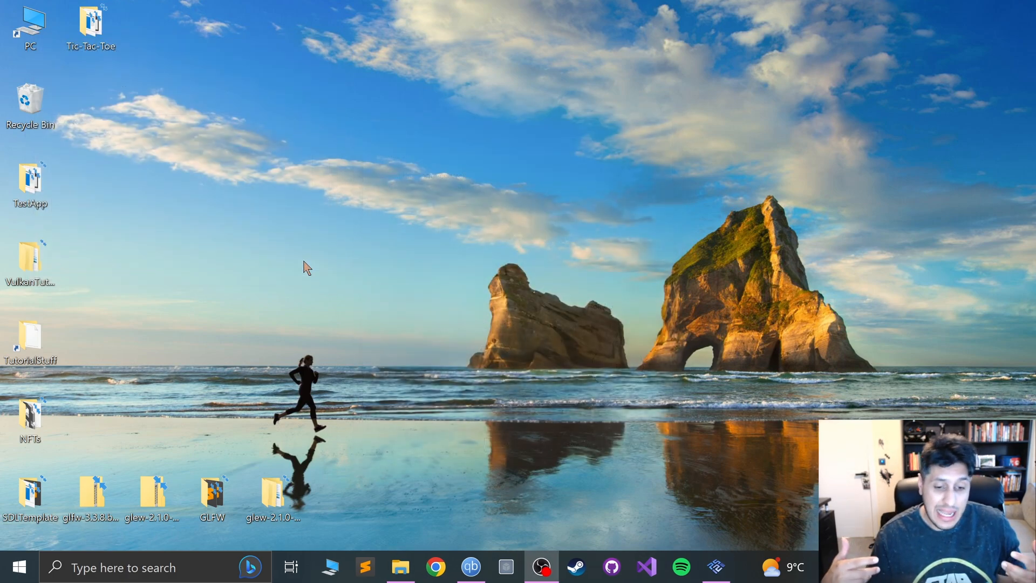
pyautogui.moveTo(328, 261)
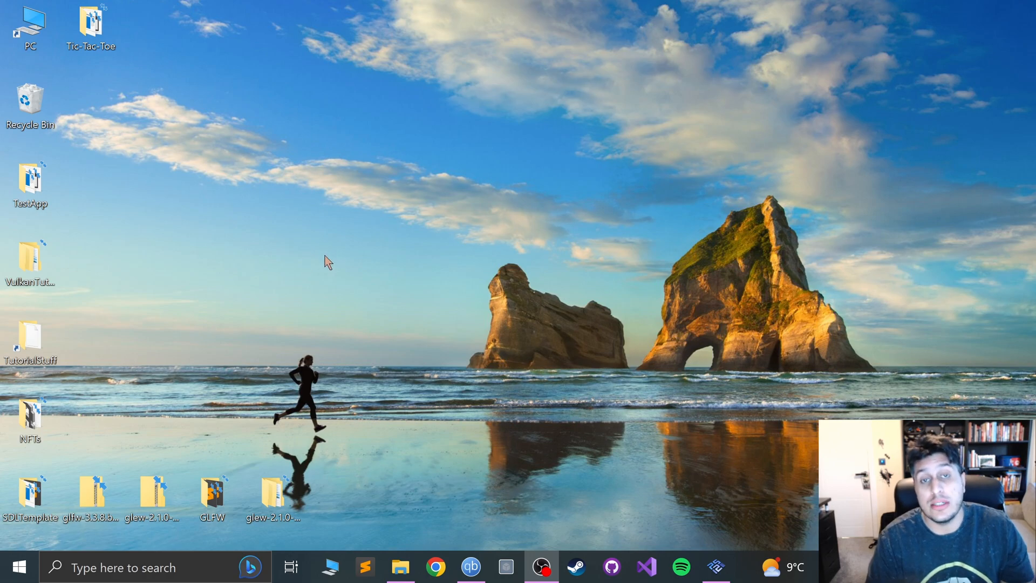
pyautogui.moveTo(514, 525)
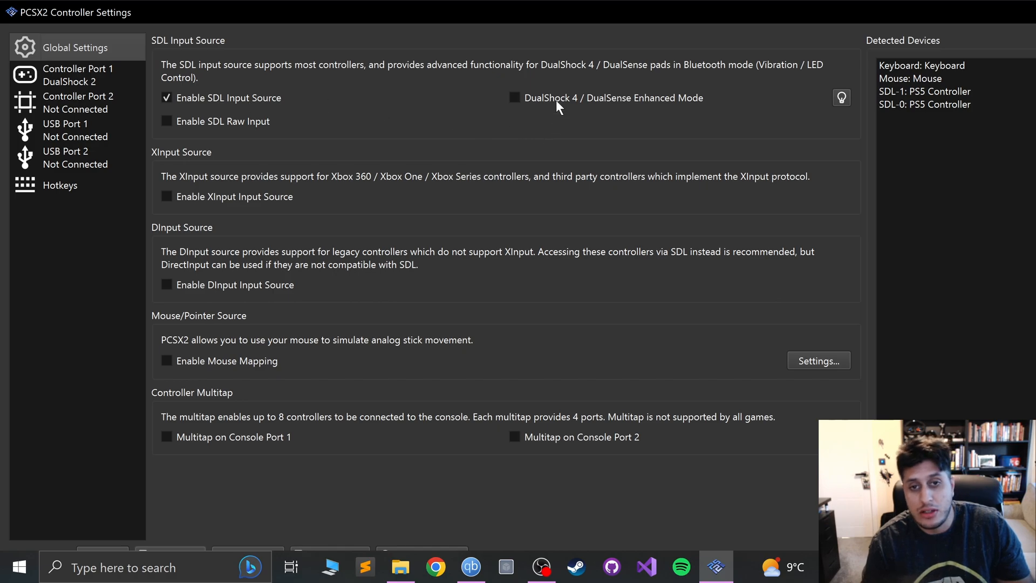
# Enable DualShock 4 / DualSense Enhanced Mode and set the SDL-0 LED colour to red.
pyautogui.click(514, 98)
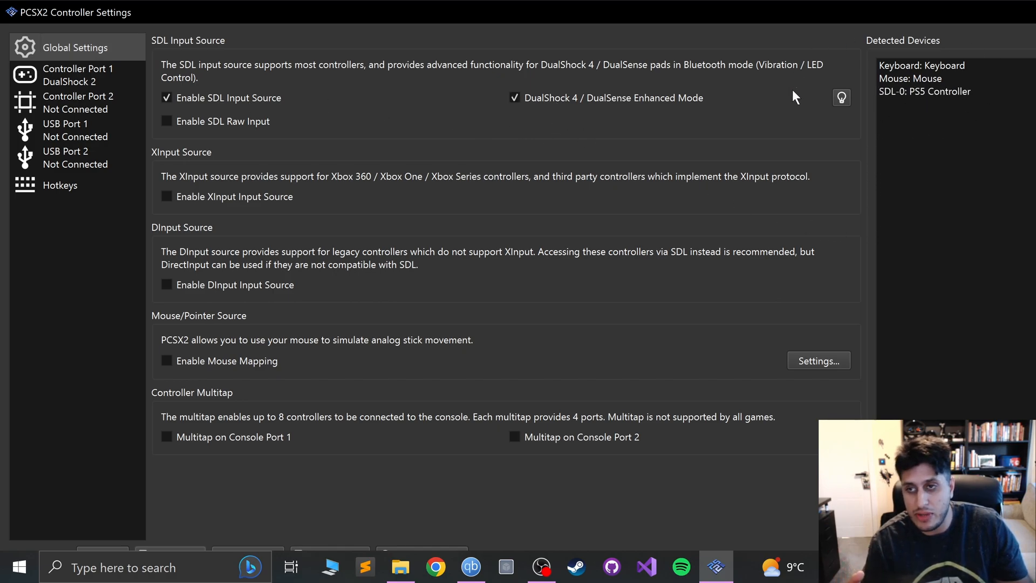
pyautogui.moveTo(843, 106)
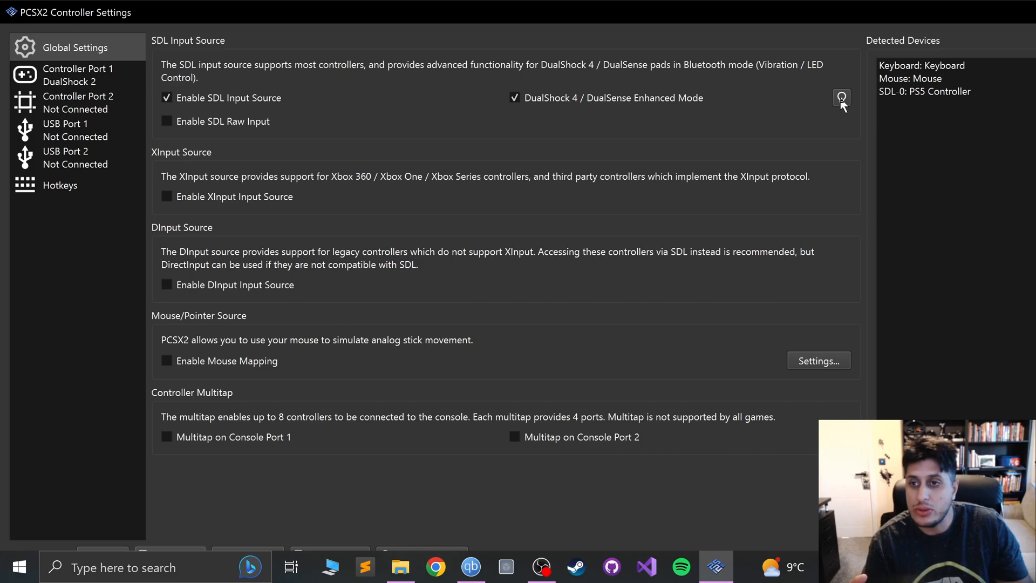
pyautogui.click(842, 98)
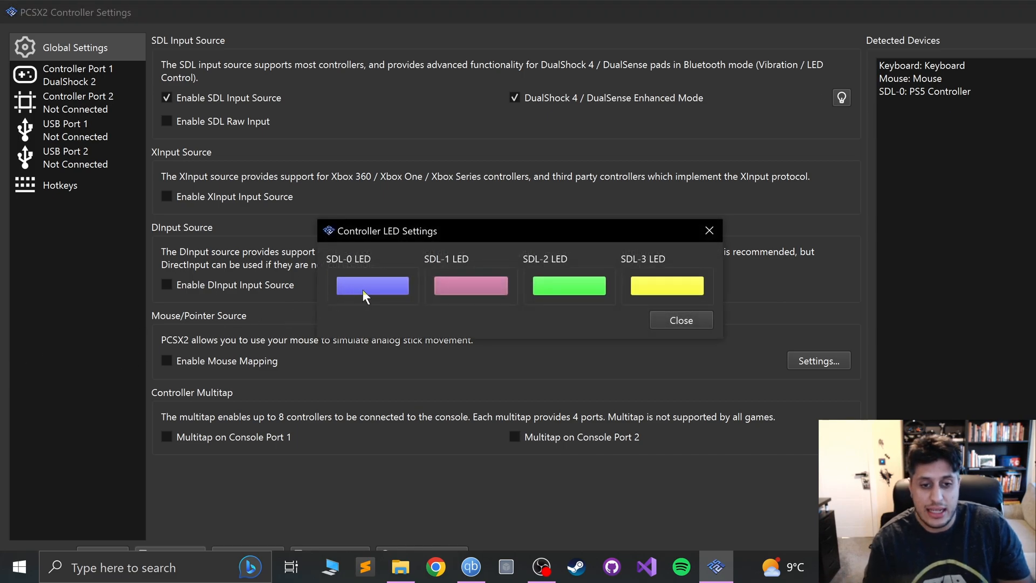
pyautogui.click(372, 285)
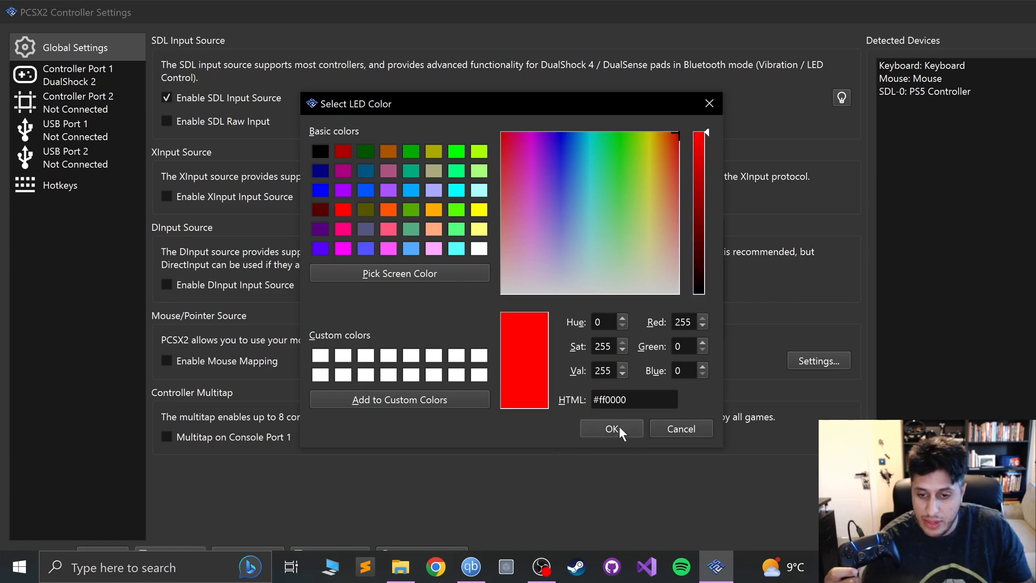
pyautogui.click(611, 428)
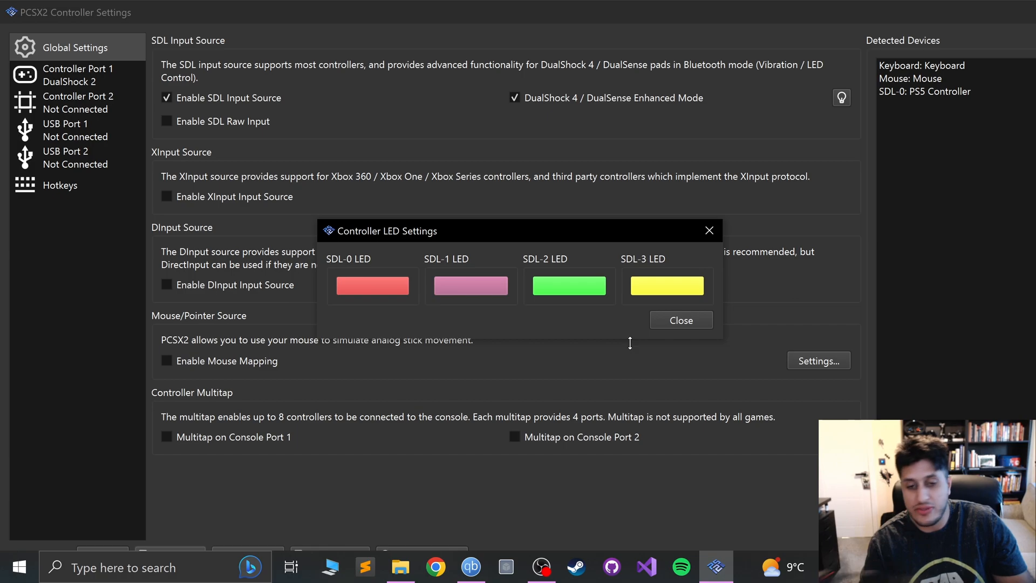
pyautogui.moveTo(650, 340)
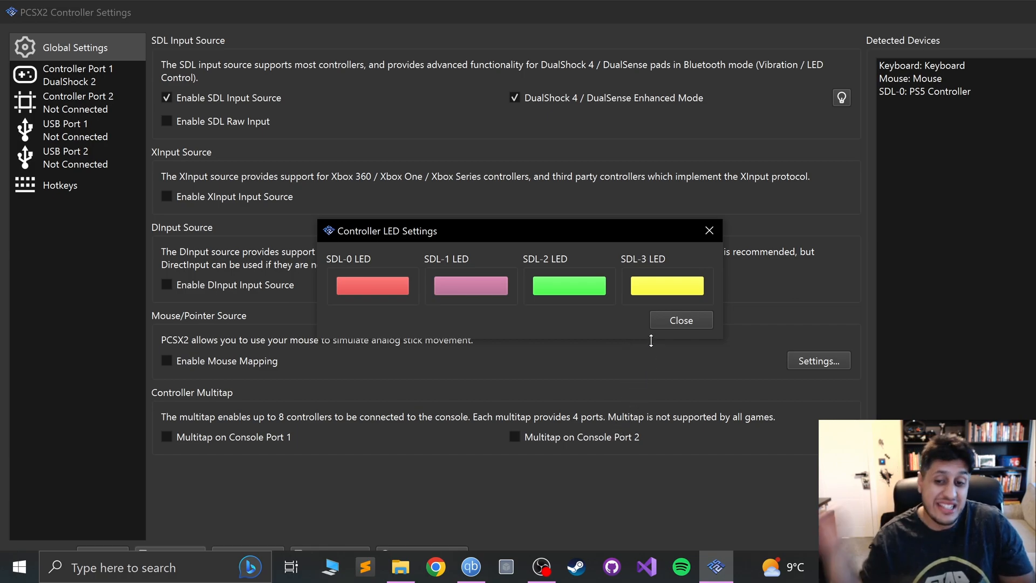
pyautogui.click(681, 319)
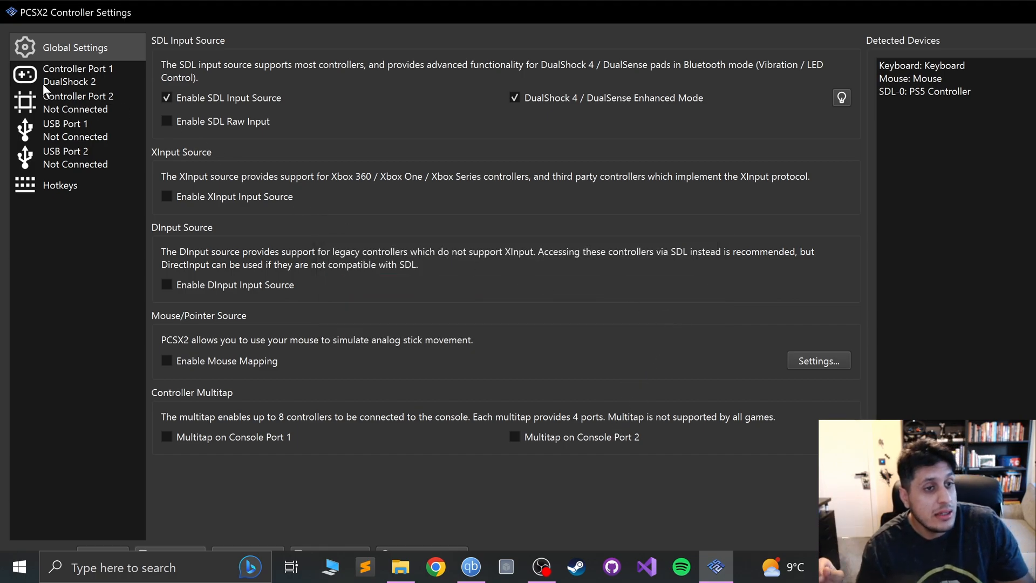
# Auto-map Controller Port 1 to SDL-0 (PS5 Controller) and rebind D-Pad Up.
pyautogui.click(77, 75)
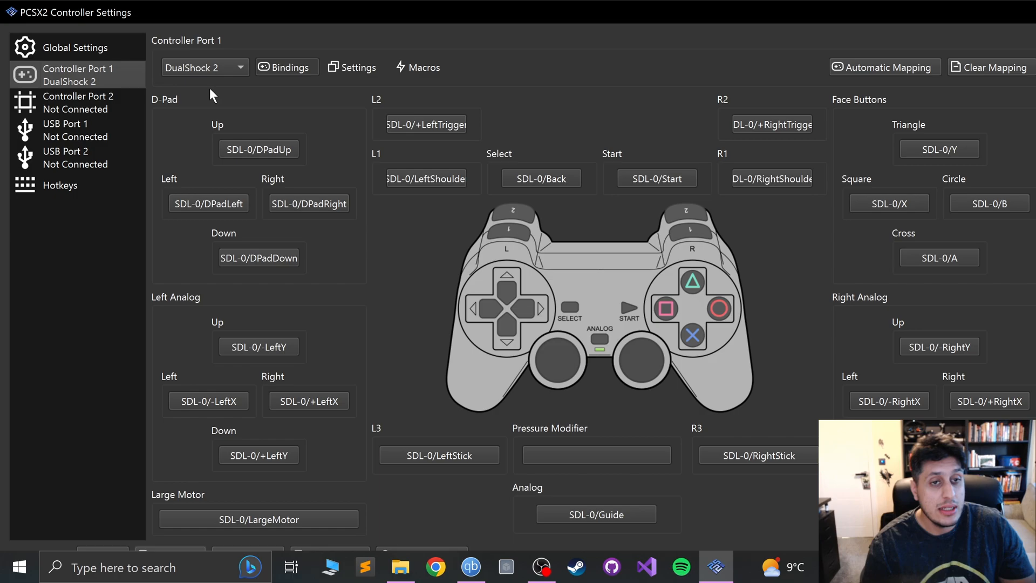
pyautogui.moveTo(269, 260)
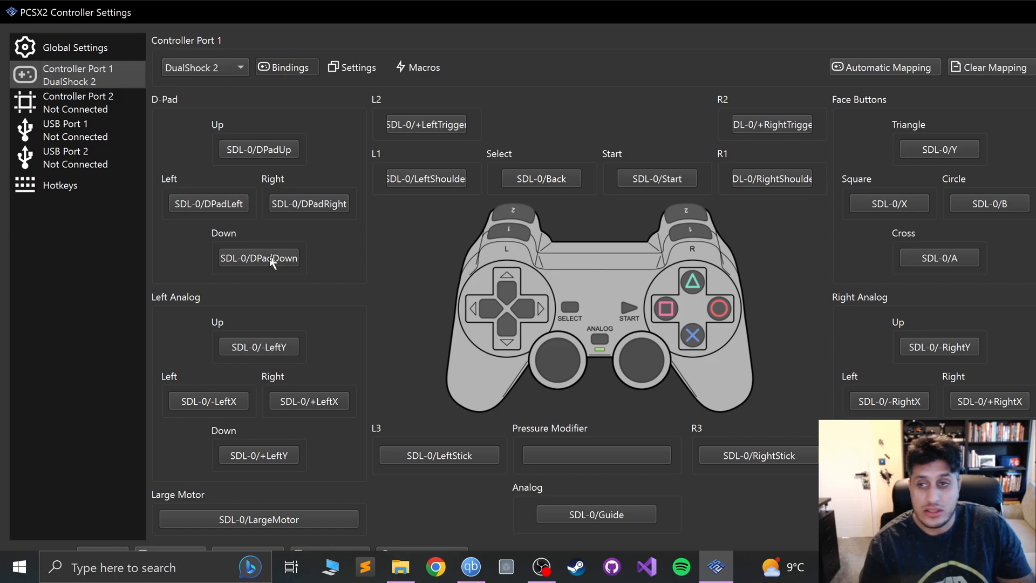
pyautogui.click(884, 67)
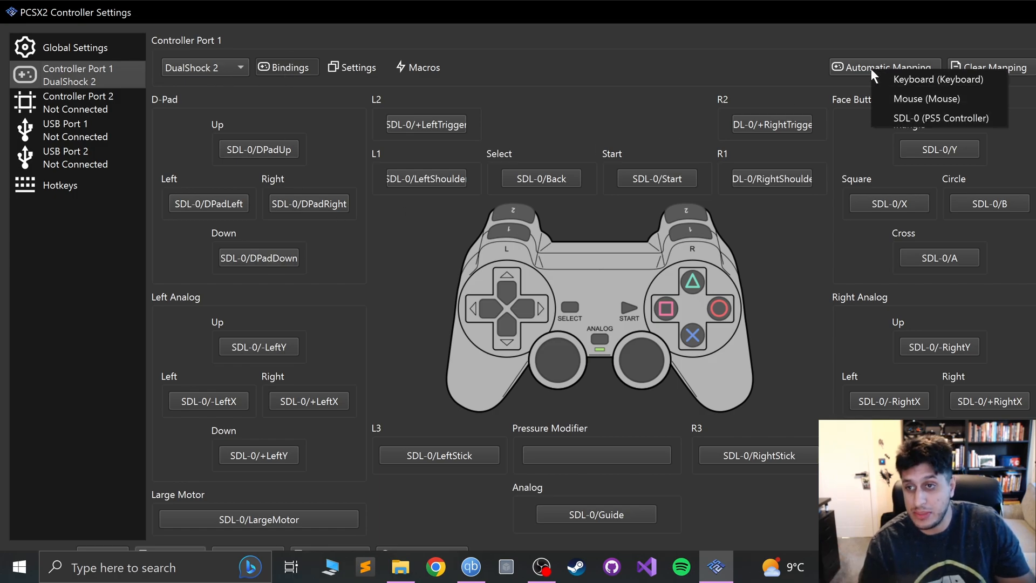
pyautogui.moveTo(942, 118)
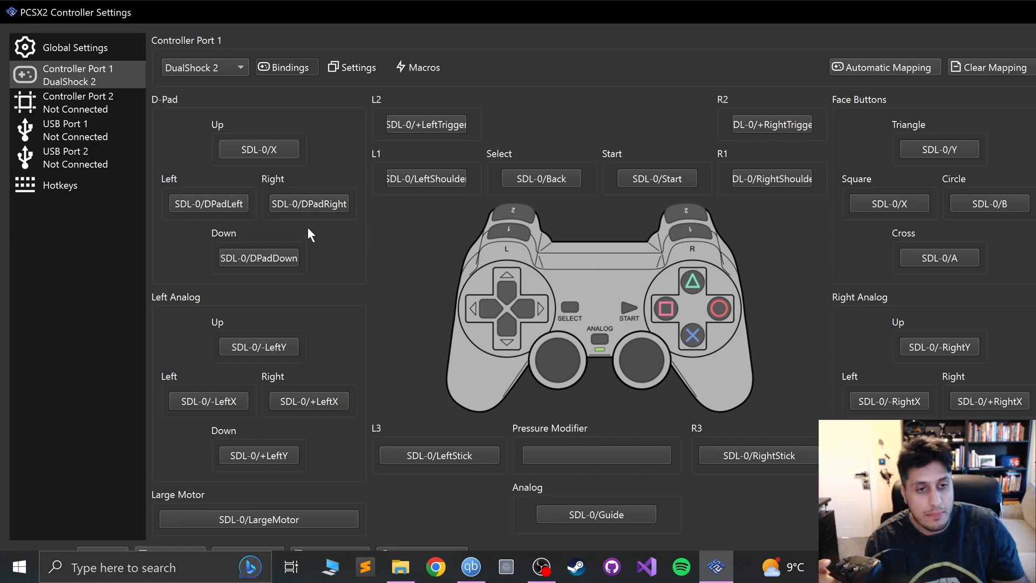
pyautogui.click(258, 149)
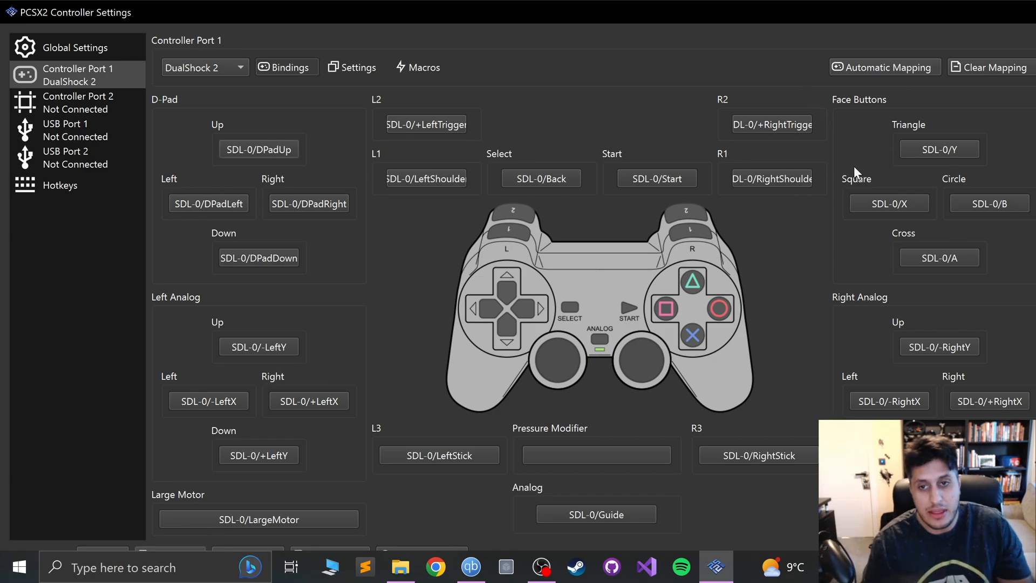
pyautogui.moveTo(353, 331)
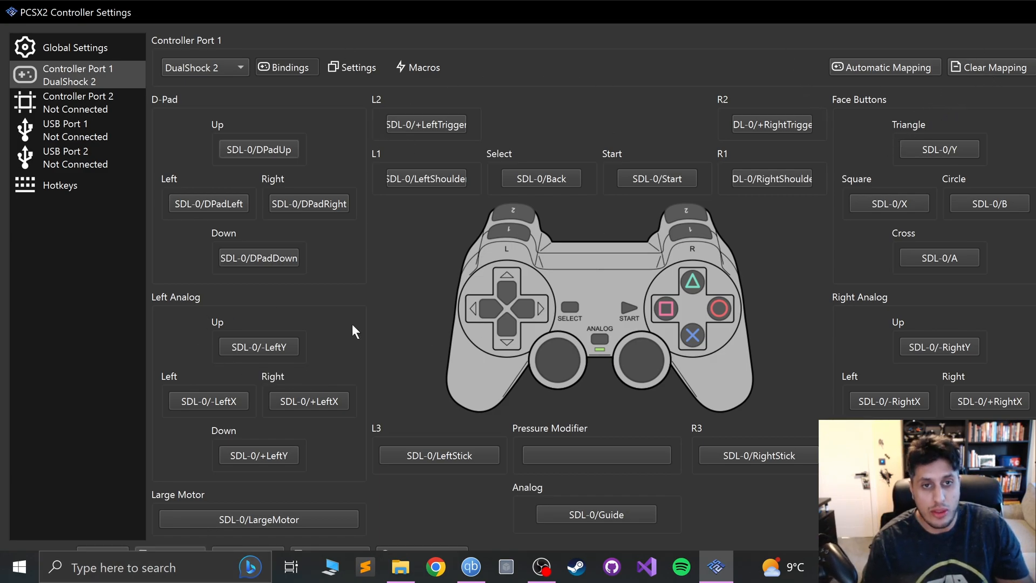
pyautogui.moveTo(490, 487)
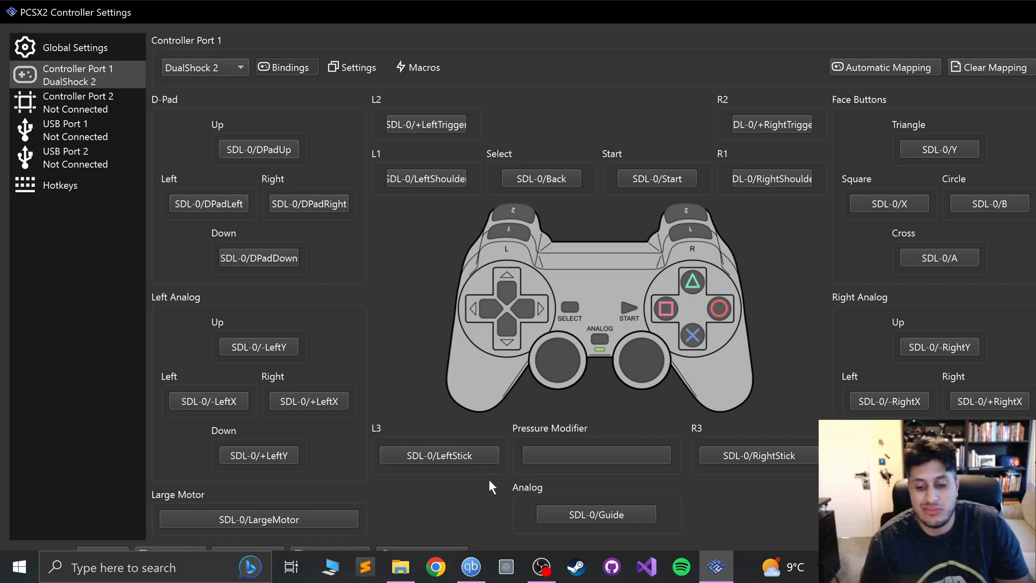
pyautogui.moveTo(522, 402)
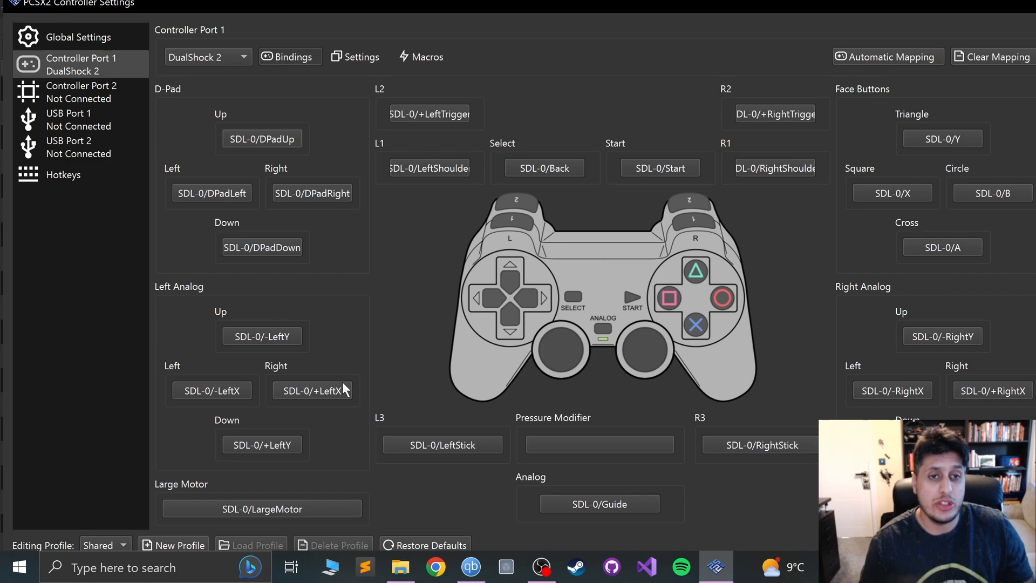
# Review the pad's sensitivity/deadzone settings and the Macros page.
pyautogui.click(358, 56)
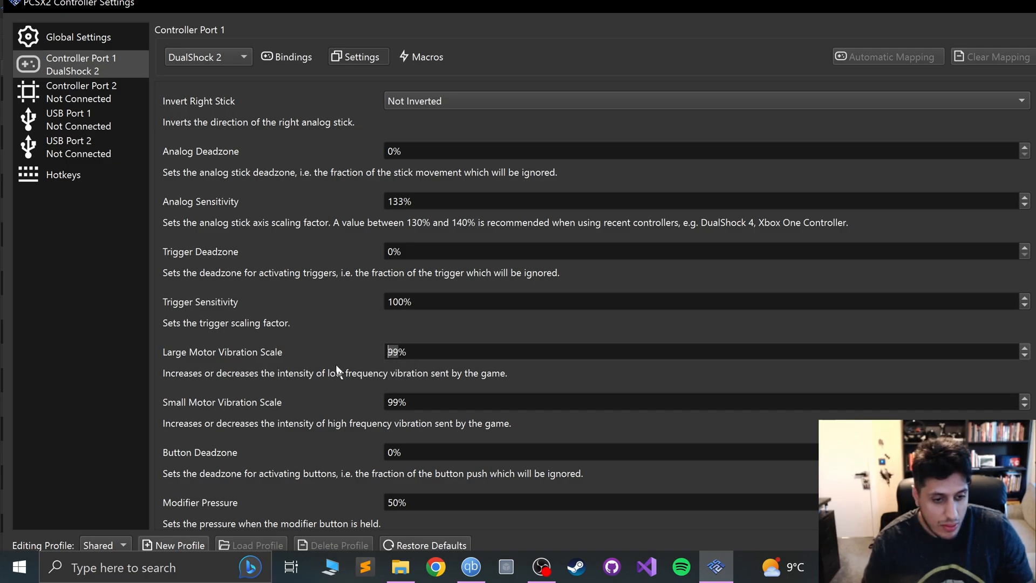
pyautogui.click(421, 57)
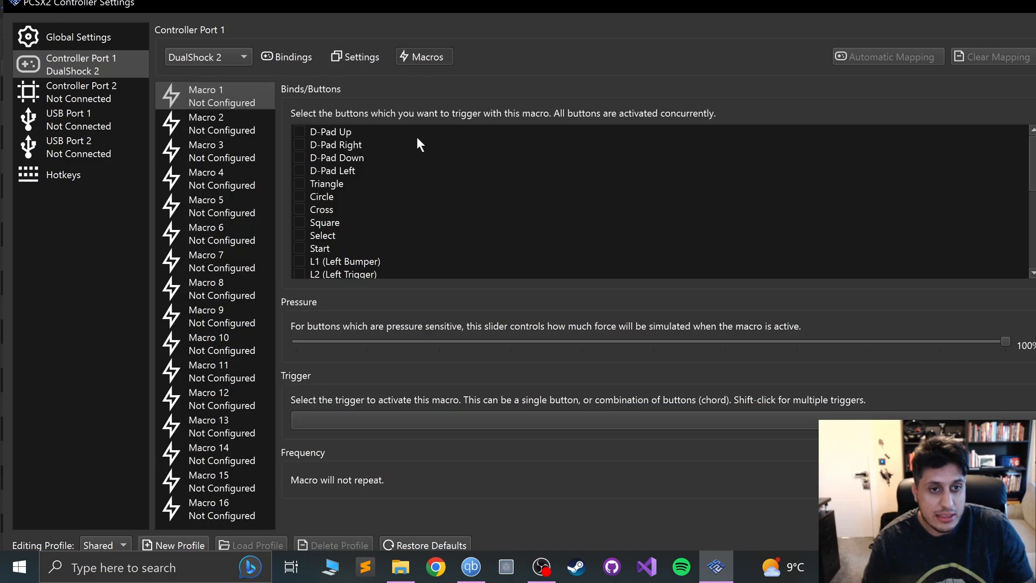
pyautogui.moveTo(373, 376)
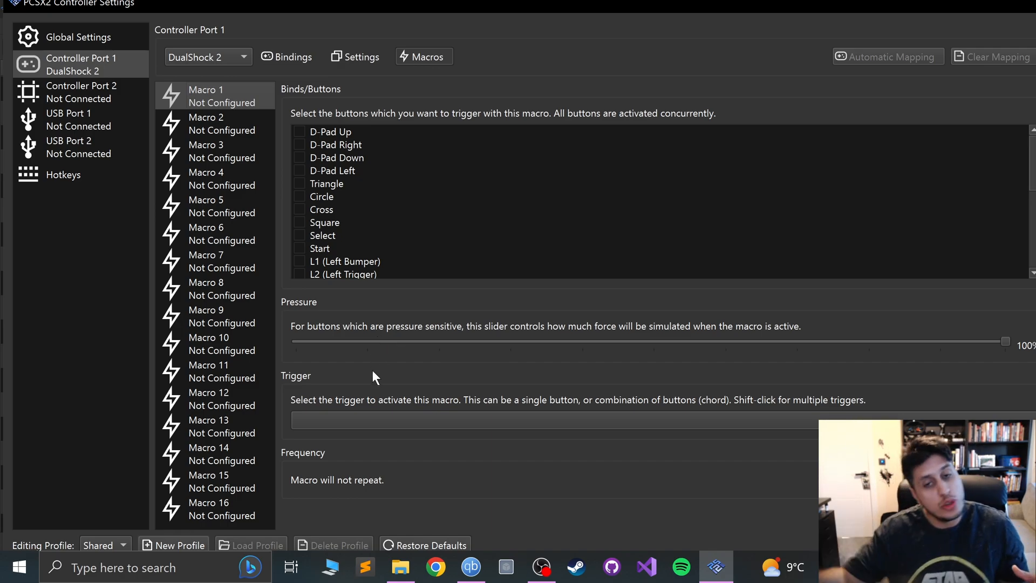
pyautogui.moveTo(386, 473)
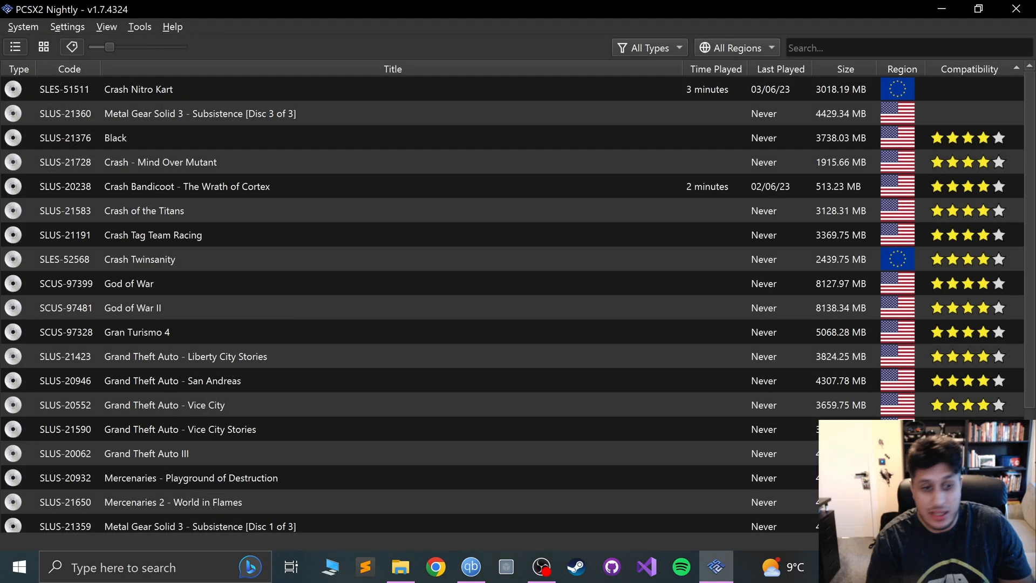
pyautogui.moveTo(140, 240)
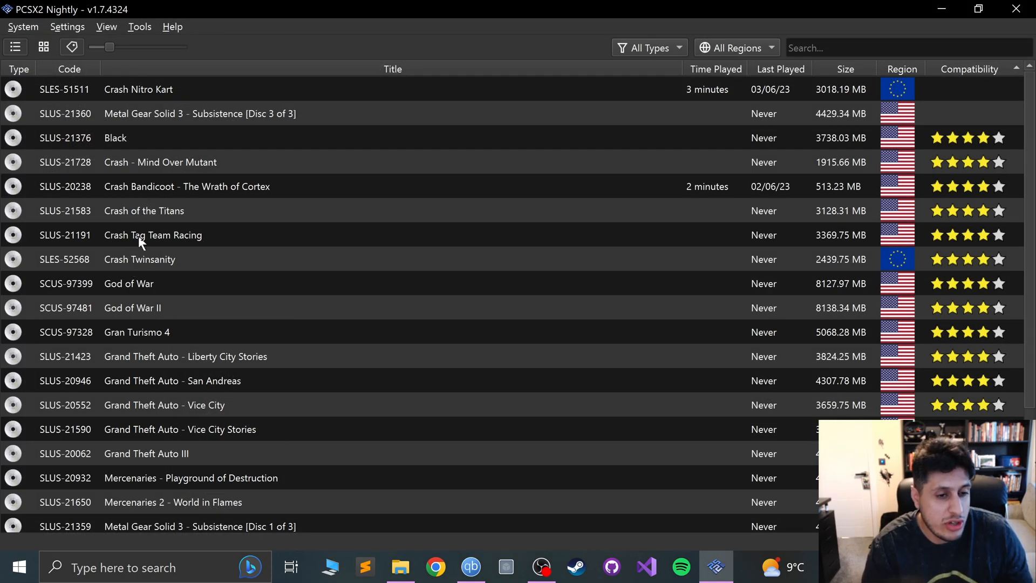
# Start Crash Tag Team Racing from the game list and boot it to the memory card prompt.
pyautogui.click(153, 234)
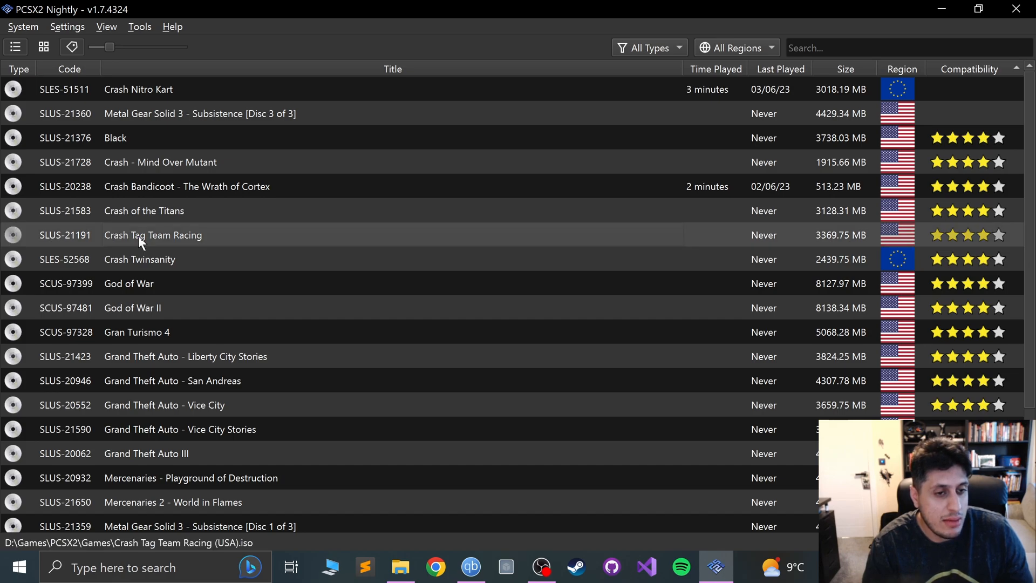
pyautogui.doubleClick(153, 234)
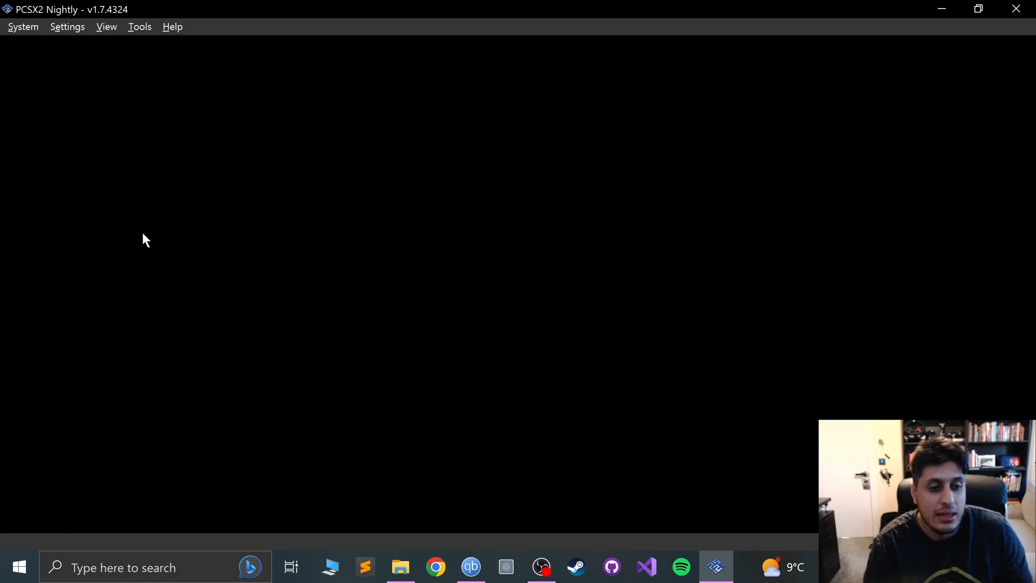
pyautogui.click(23, 26)
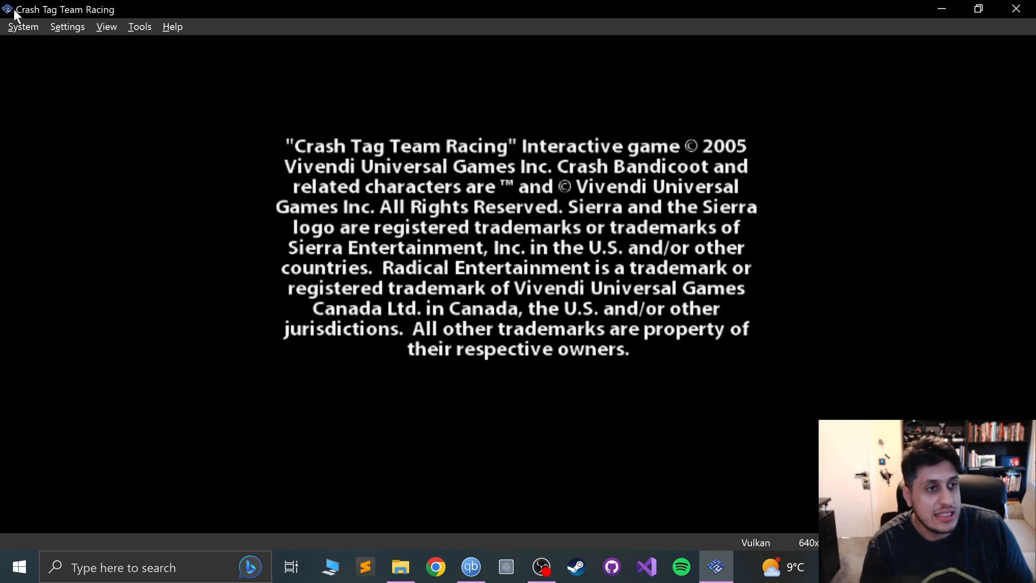
pyautogui.click(22, 26)
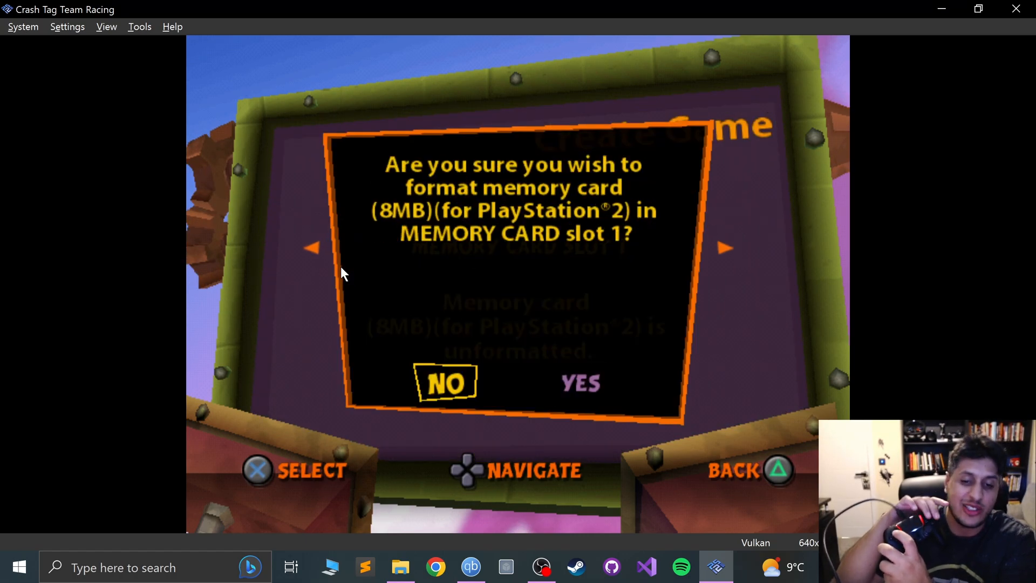
# Choose Yes to format slot 1 and confirm the success and auto-save notices.
pyautogui.click(578, 382)
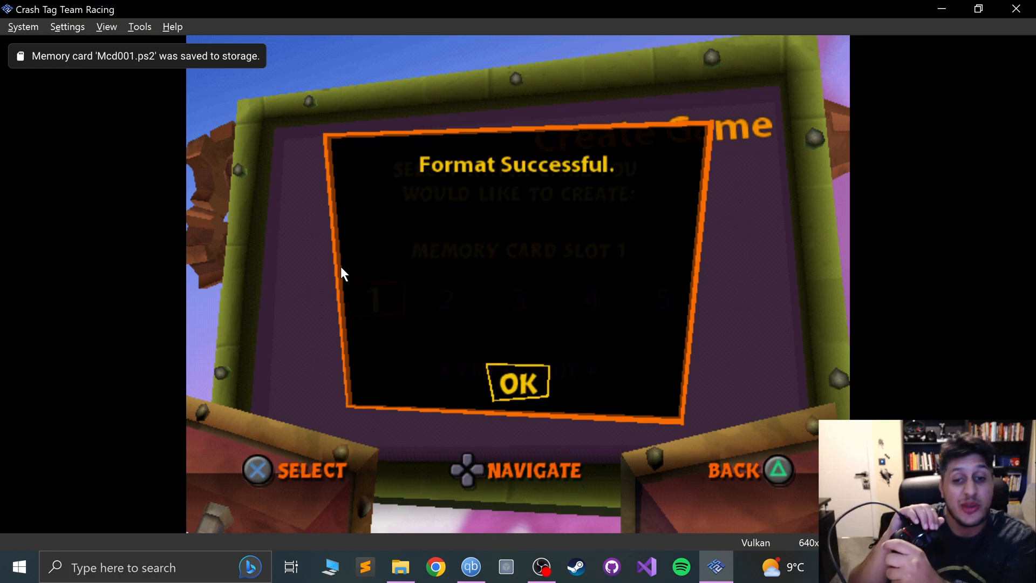
pyautogui.click(518, 383)
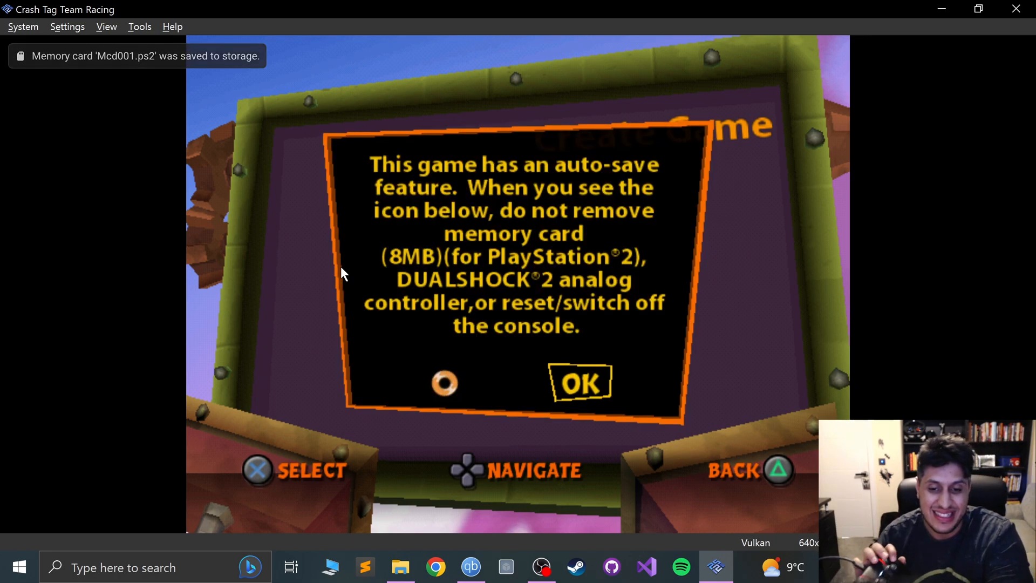
pyautogui.click(580, 383)
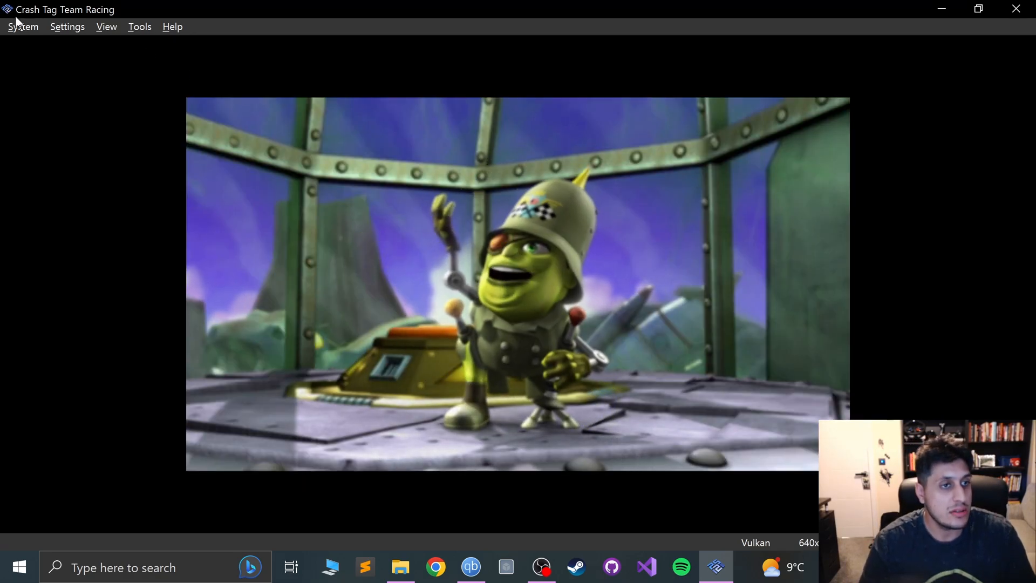
# Save the running game's state into Save Slot 1 (Empty) via the System menu.
pyautogui.click(22, 26)
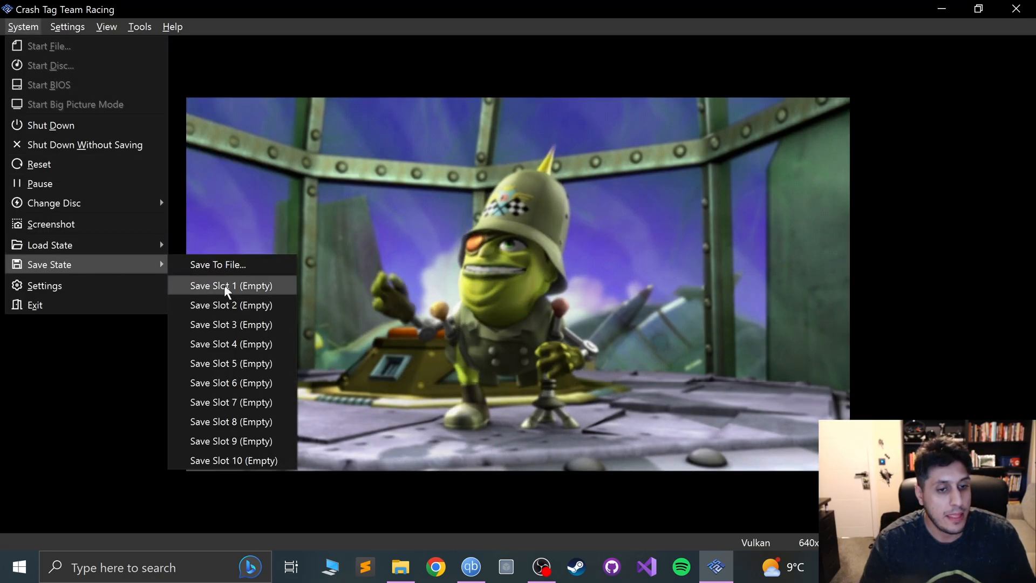
pyautogui.click(231, 285)
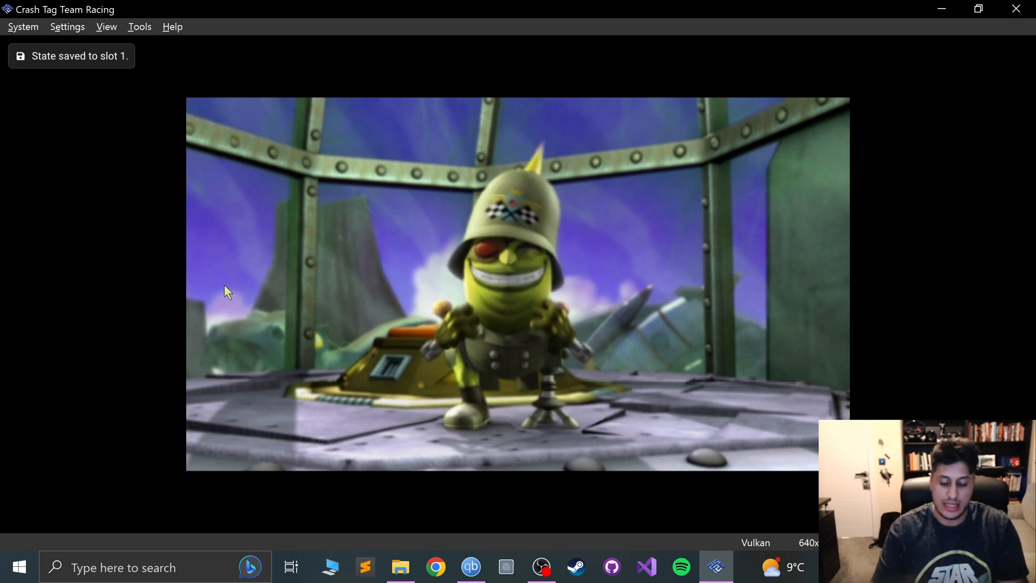